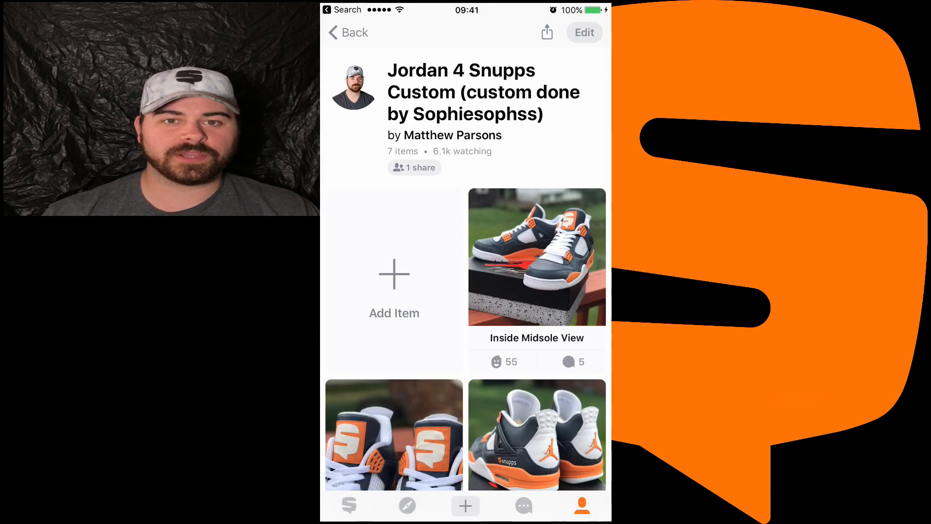
# - Share the Jordan 4 custom sneaker shelf via Share on Group and scroll the group options
pyautogui.click(545, 32)
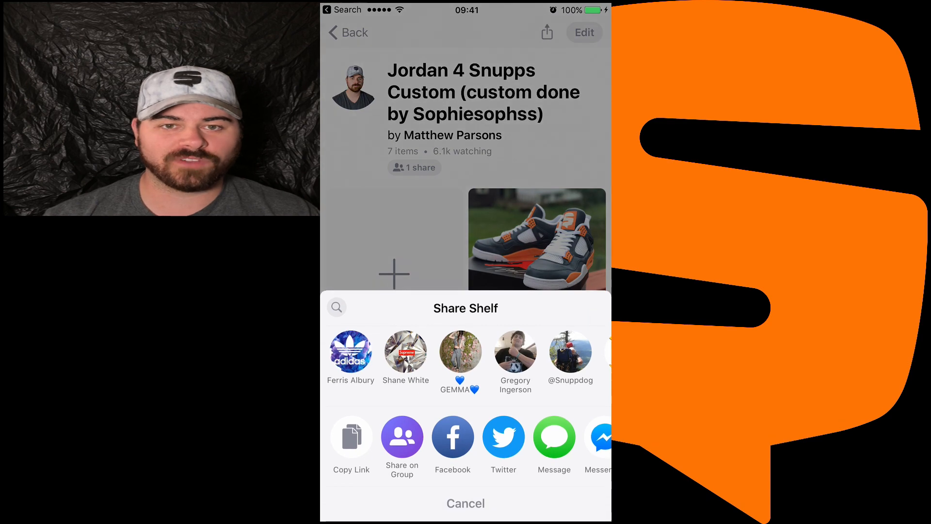
pyautogui.click(401, 438)
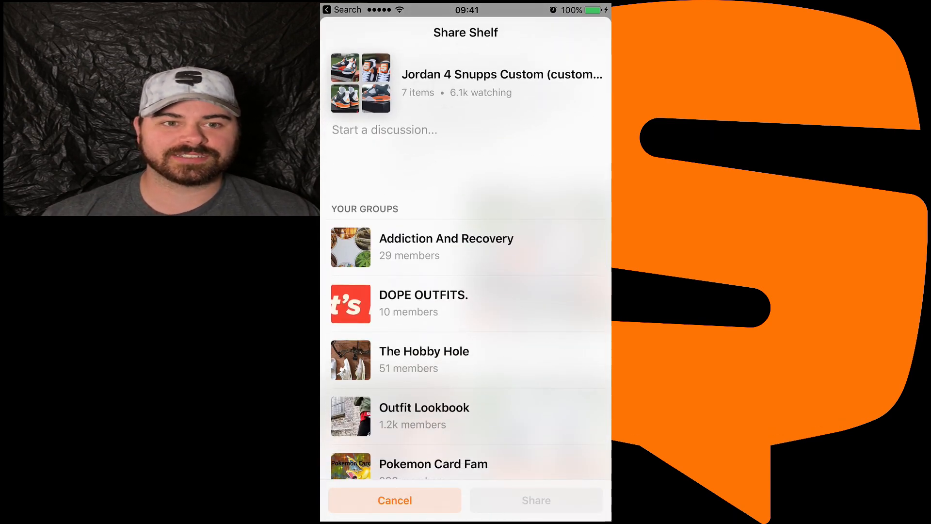
pyautogui.scroll(-3)
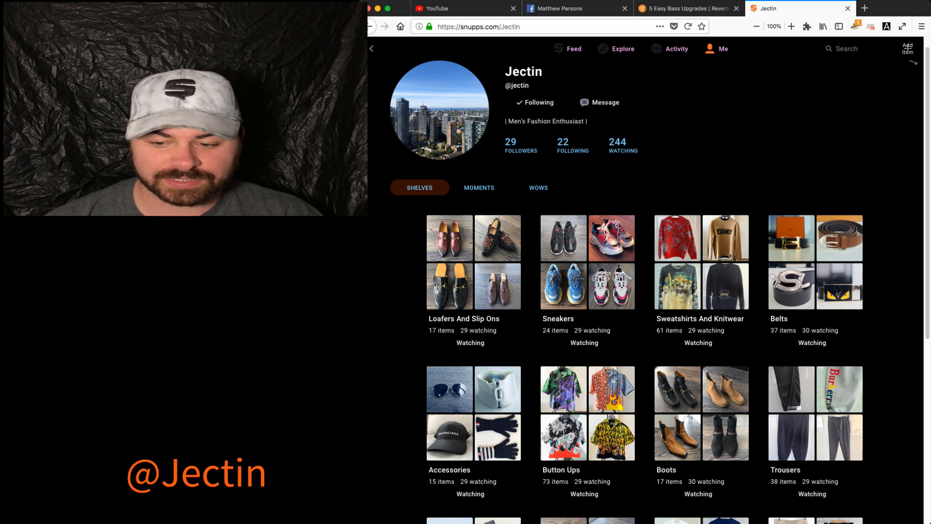
# - Scroll down past ties, lace-ups, denim and outerwear to Bags, then back up
pyautogui.scroll(-3)
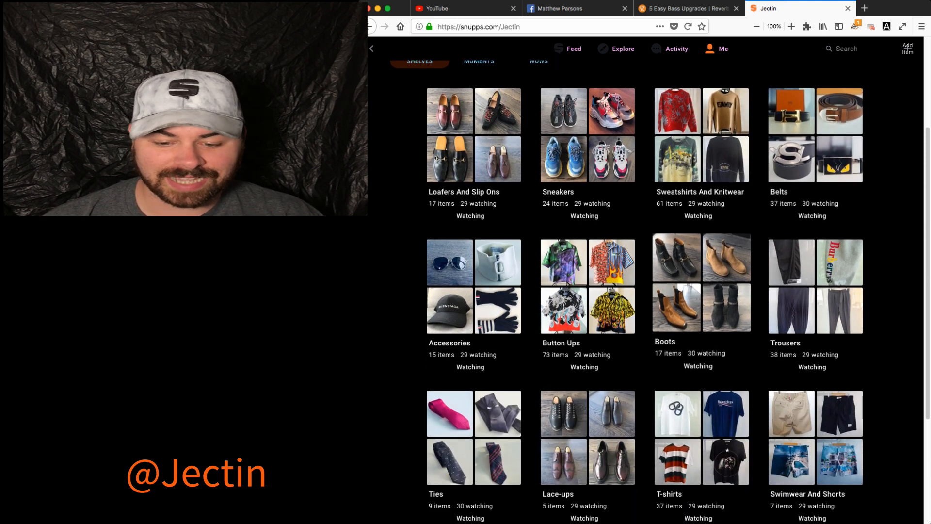
pyautogui.scroll(-3)
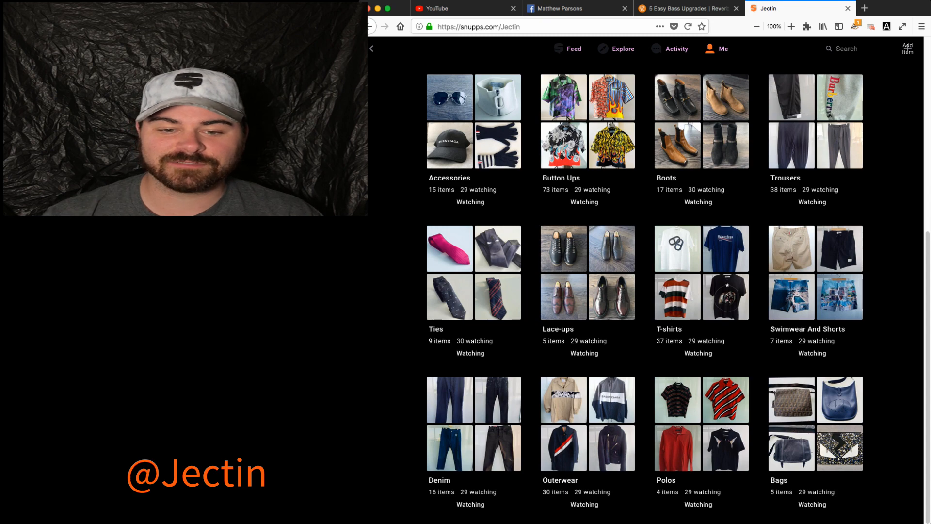
pyautogui.scroll(3)
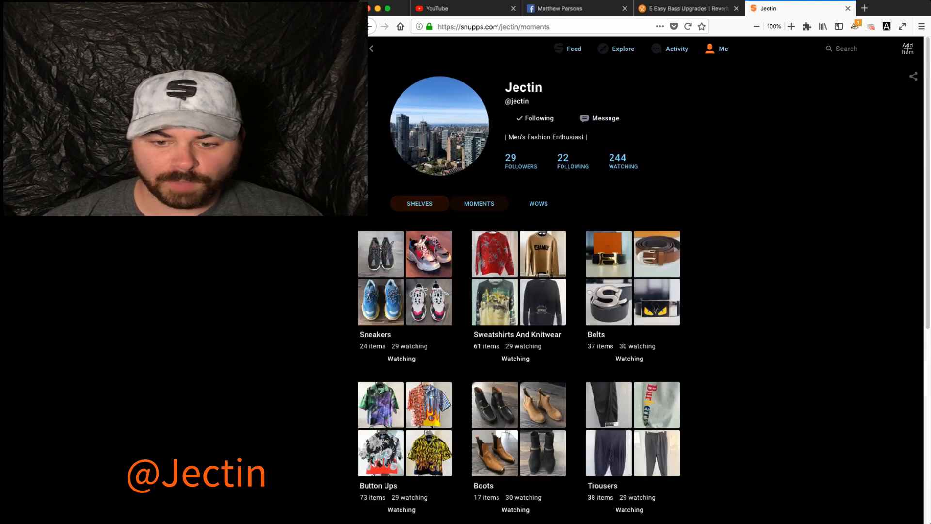
pyautogui.click(479, 203)
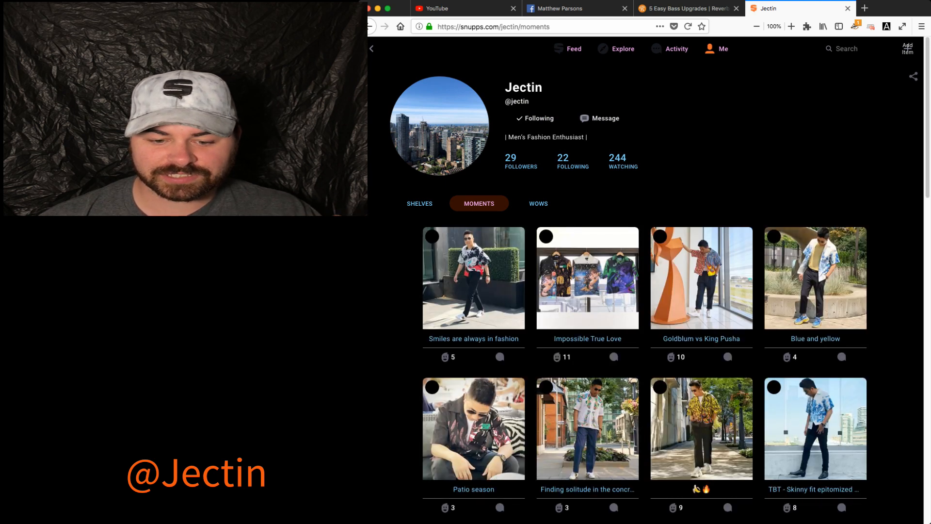
pyautogui.scroll(-3)
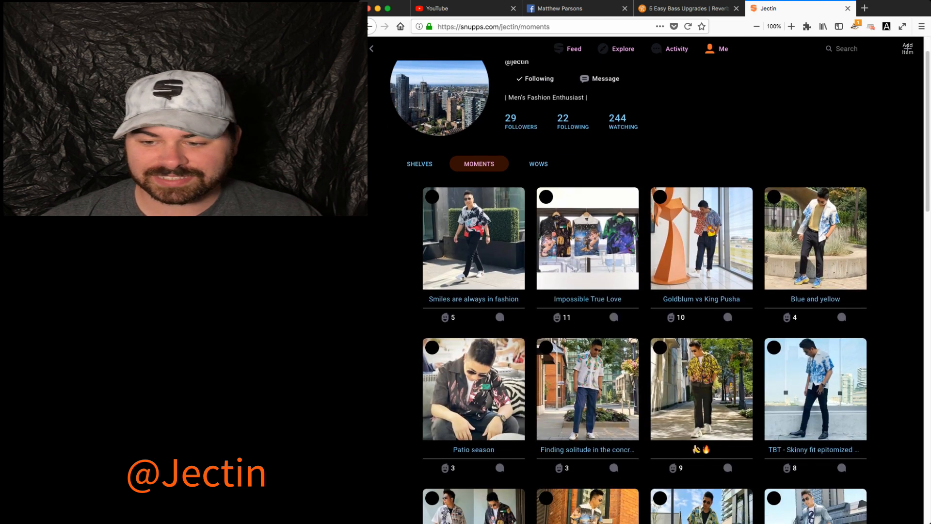
pyautogui.scroll(-3)
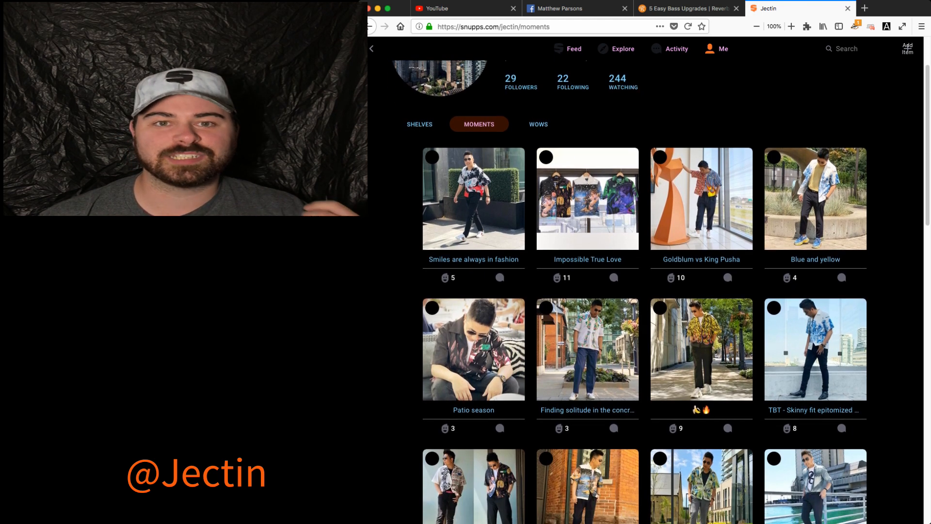
pyautogui.scroll(-3)
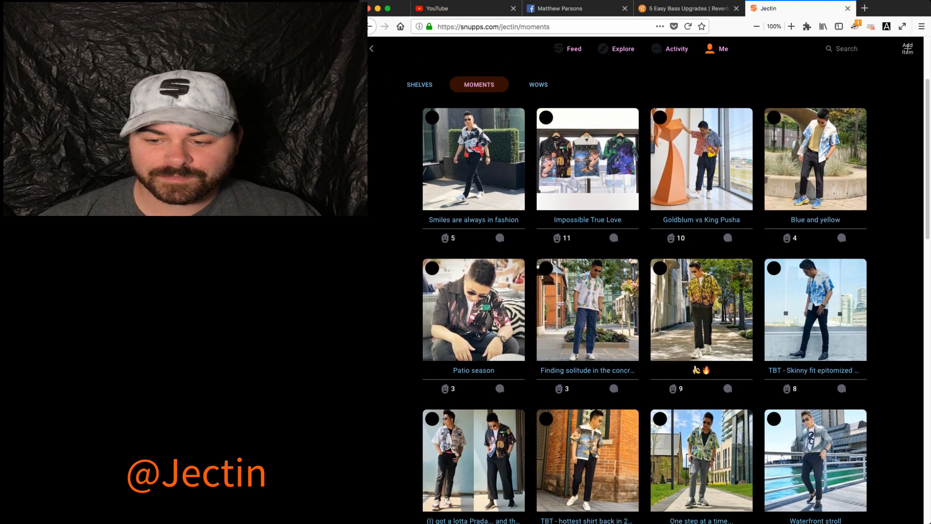
pyautogui.scroll(-3)
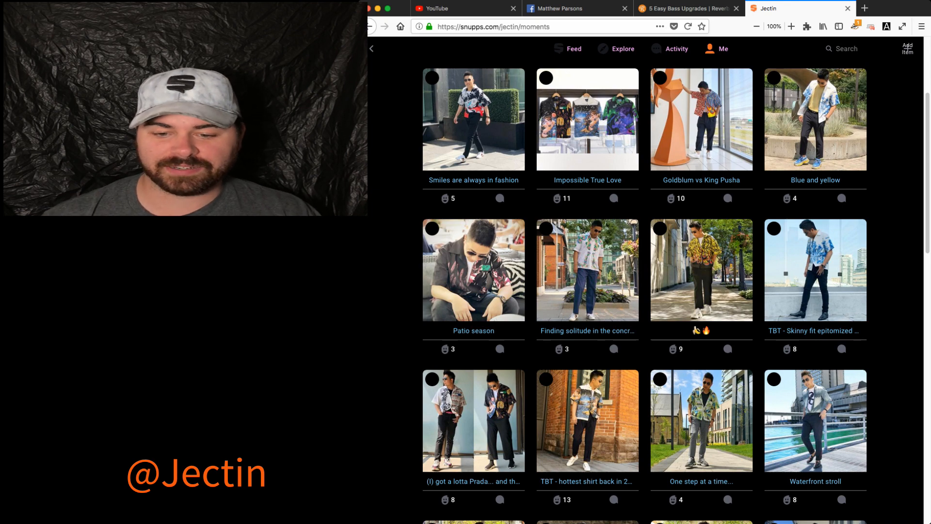
# - Keep scrolling through the outfit moments down to Minimalism
pyautogui.scroll(-3)
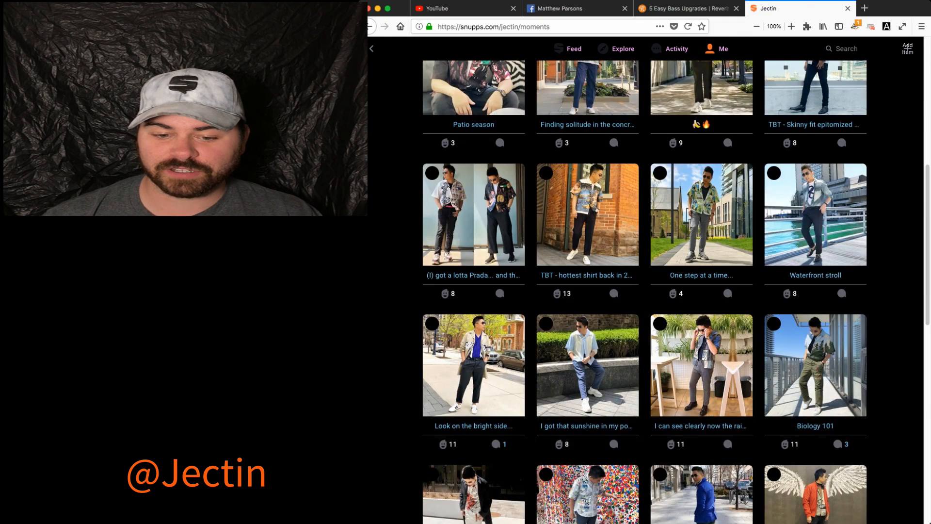
pyautogui.scroll(-3)
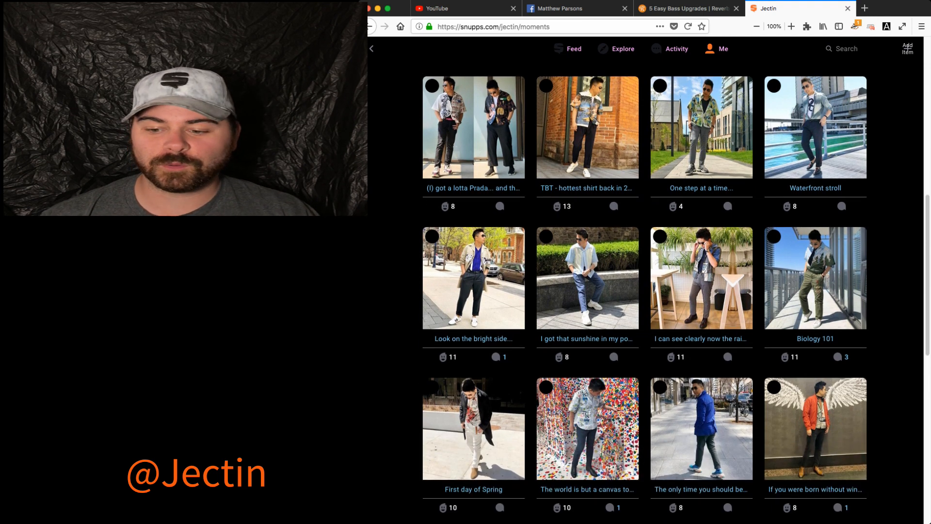
pyautogui.scroll(-3)
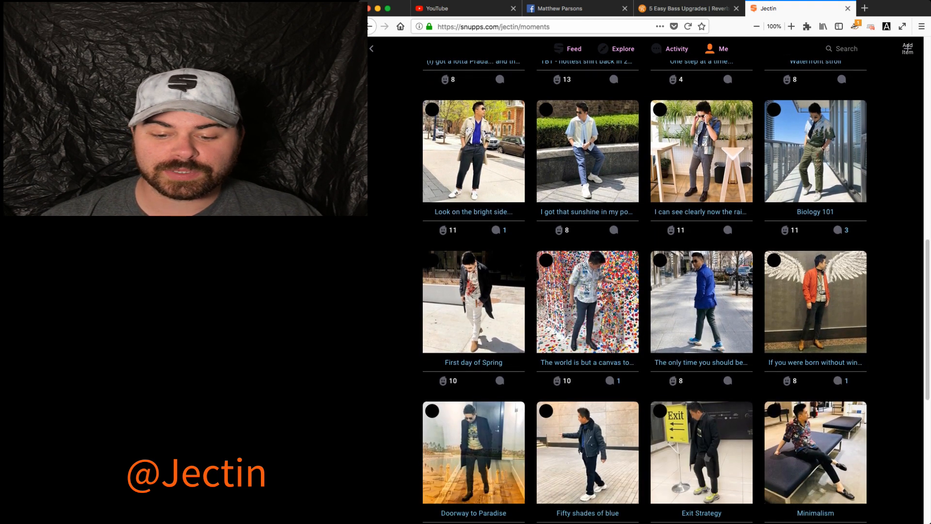
pyautogui.scroll(-3)
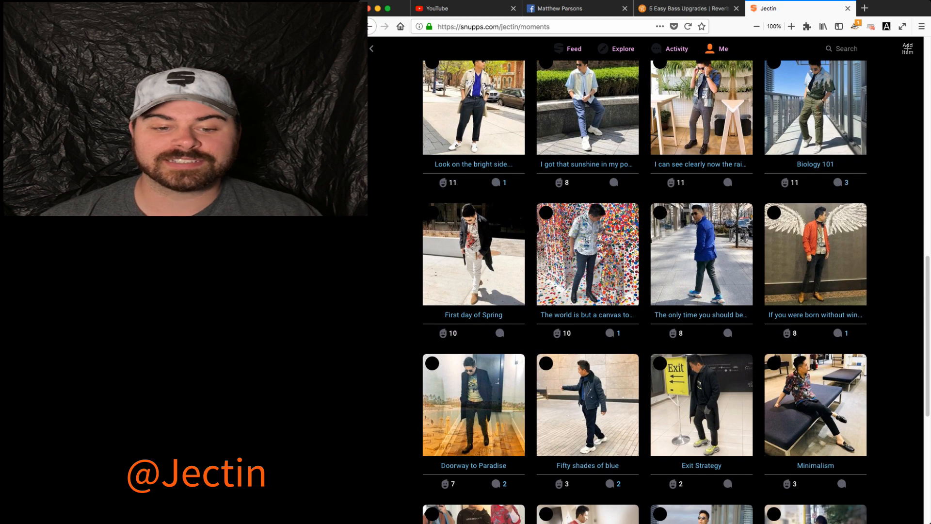
pyautogui.scroll(-3)
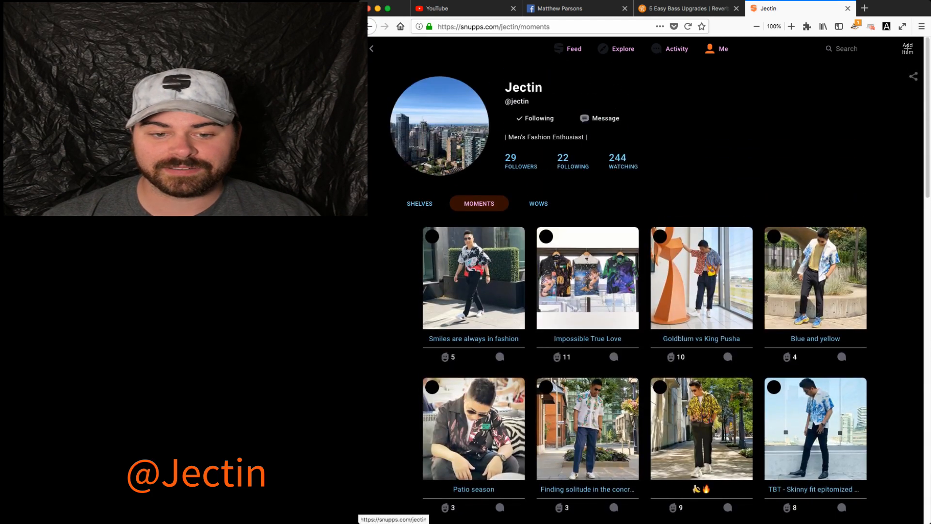
pyautogui.click(419, 203)
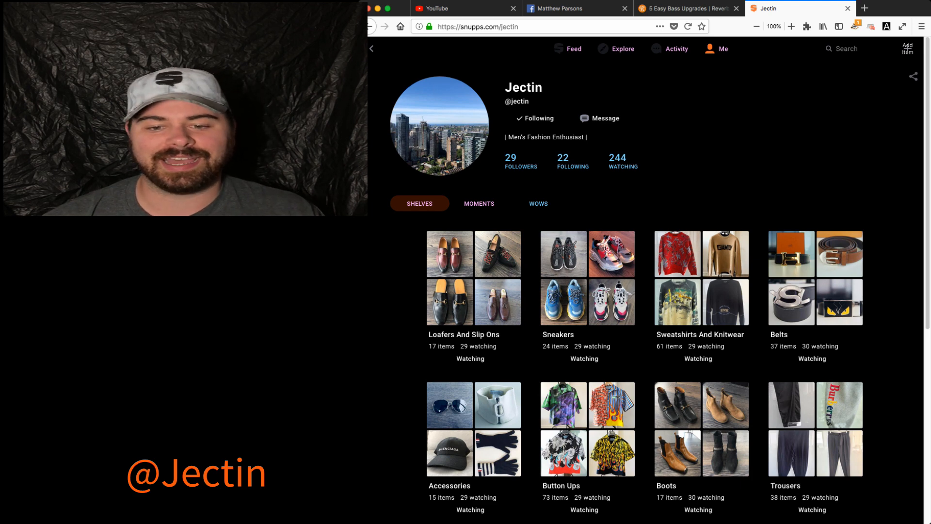
pyautogui.scroll(-3)
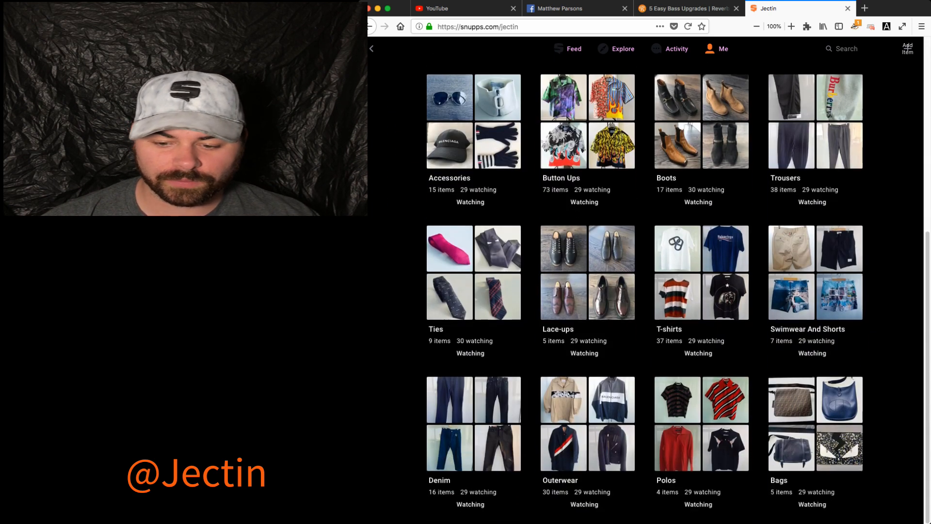
pyautogui.scroll(3)
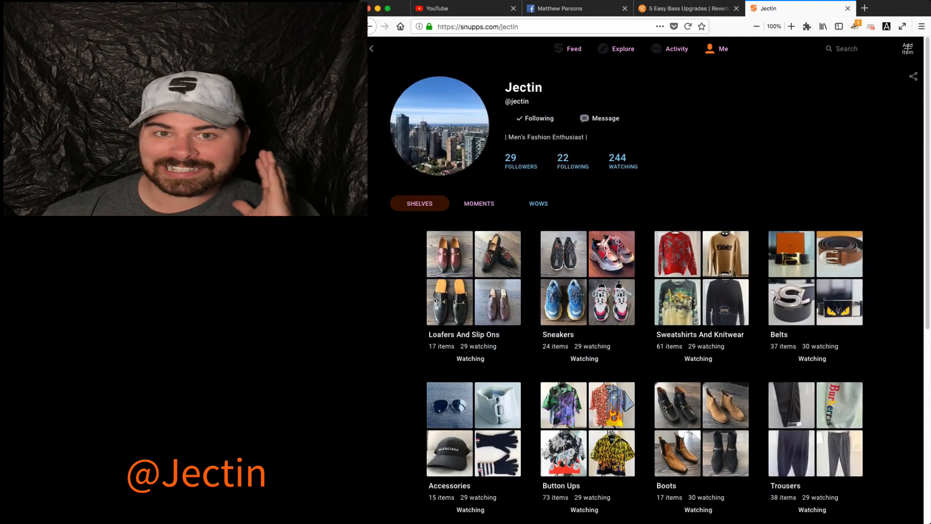